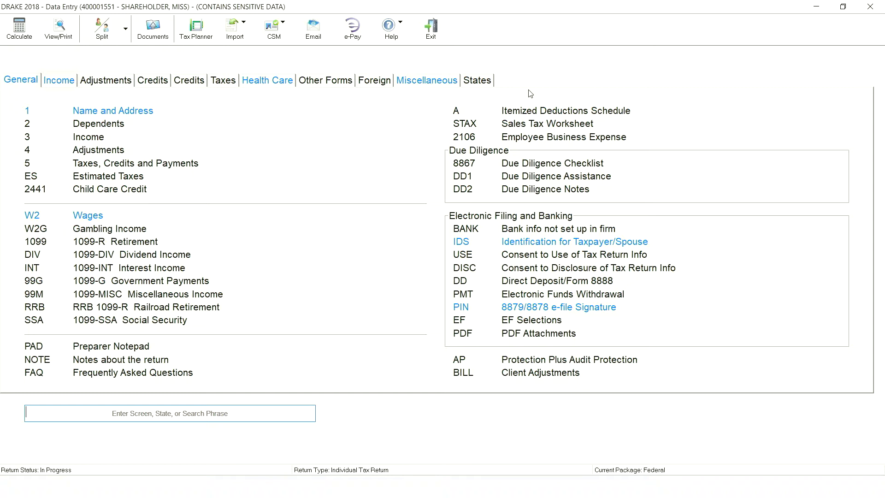
Bring up the S corporation K-1 screen for ART GALLERY with 85,000 ordinary income and 5,000 section 179
click(59, 80)
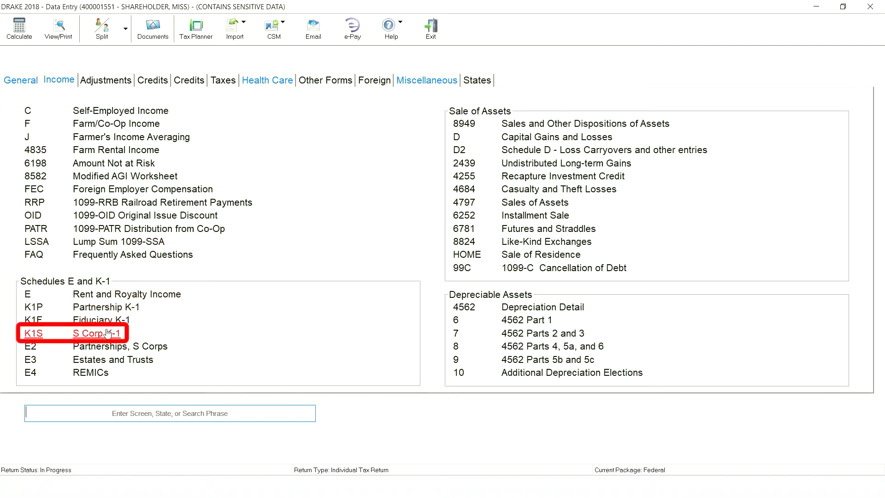
click(34, 332)
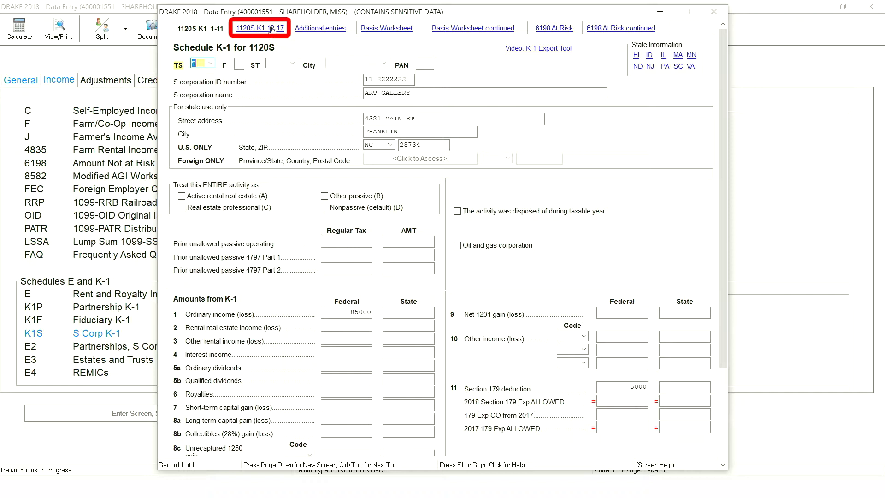
Review K-1 boxes 12-17 including box 17 V, then view the calculated return's Schedule E page 2
click(261, 27)
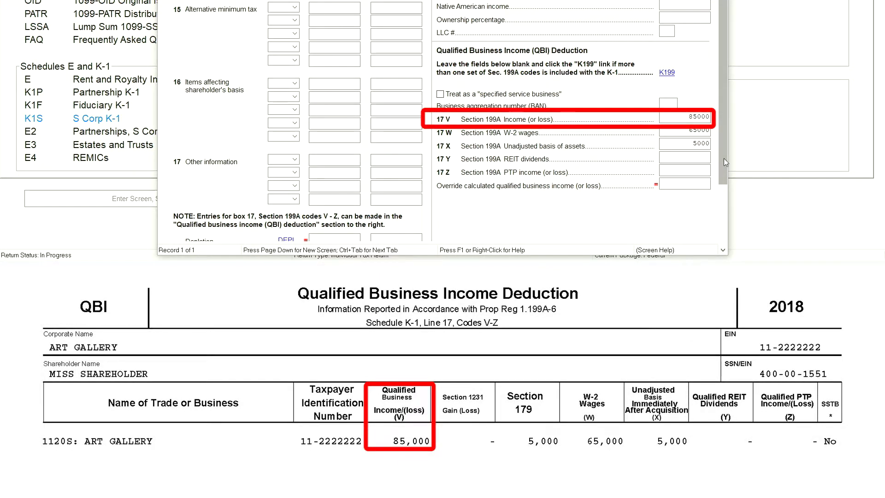
click(684, 132)
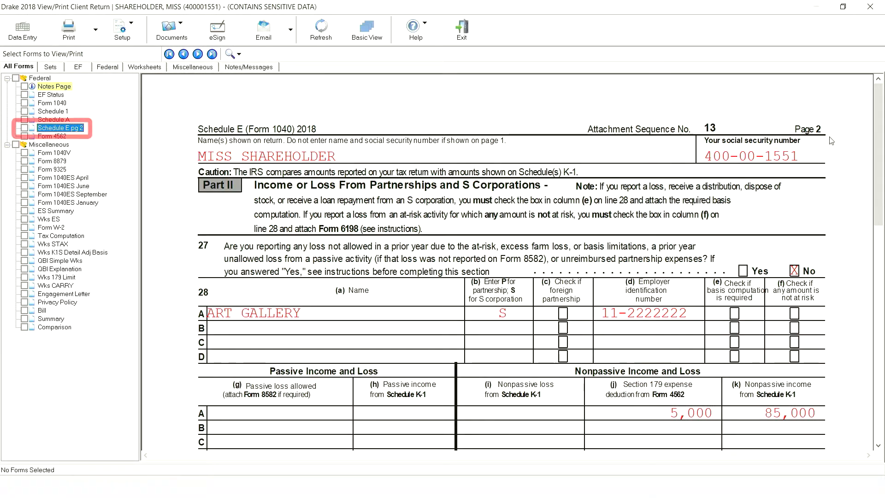
Trace the 80,000 total from Schedule E line 32 to Schedule 1 line 17 and on to Form 1040
scroll(down, 3)
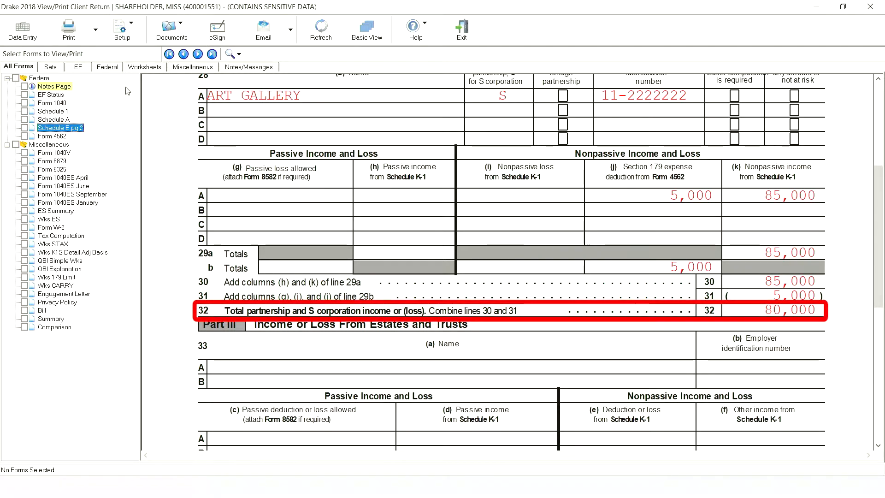
click(52, 111)
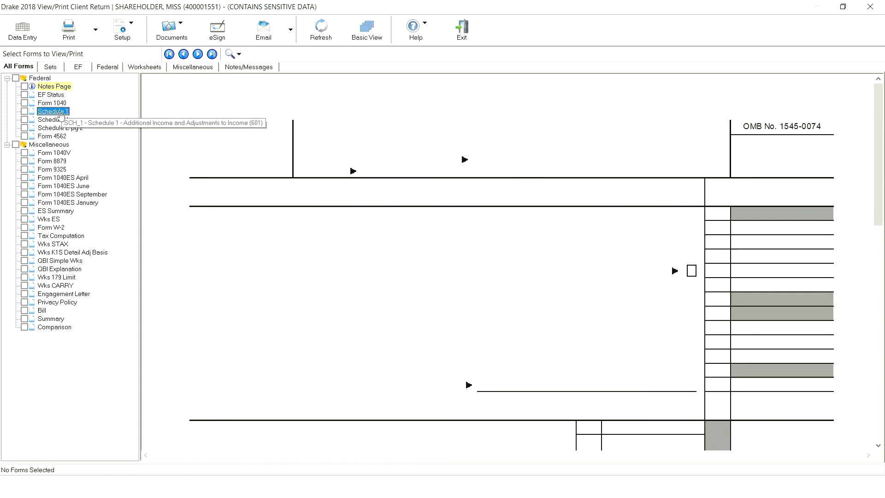
click(53, 112)
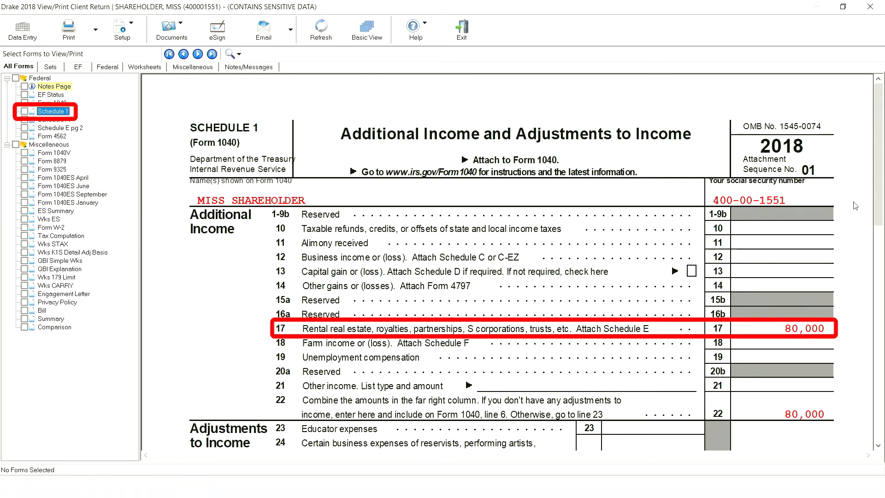
mouse_move(422, 69)
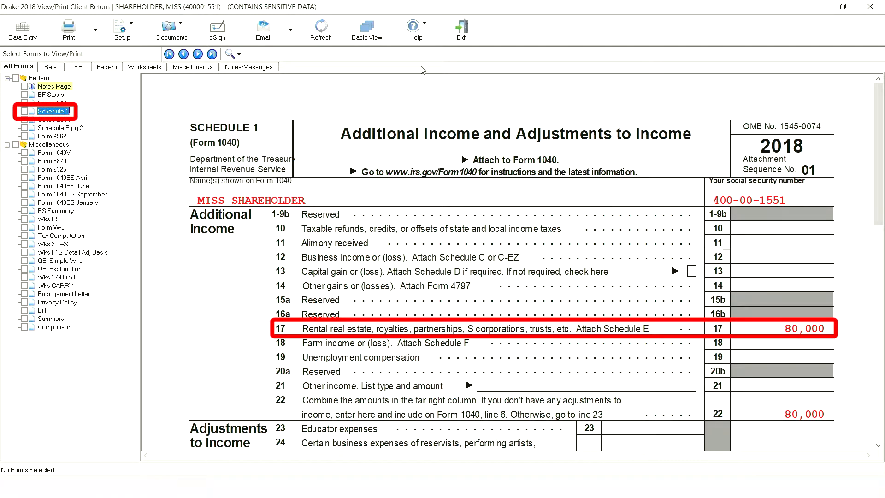
click(52, 103)
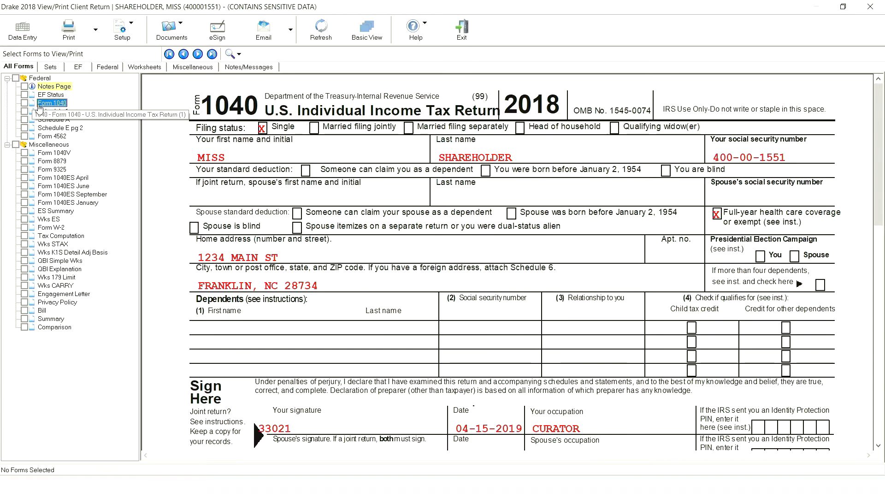
Check Form 1040 line 9, then review the QBI Explanation and Simplified worksheets listing ART GALLERY's 80,000 QBI
scroll(down, 3)
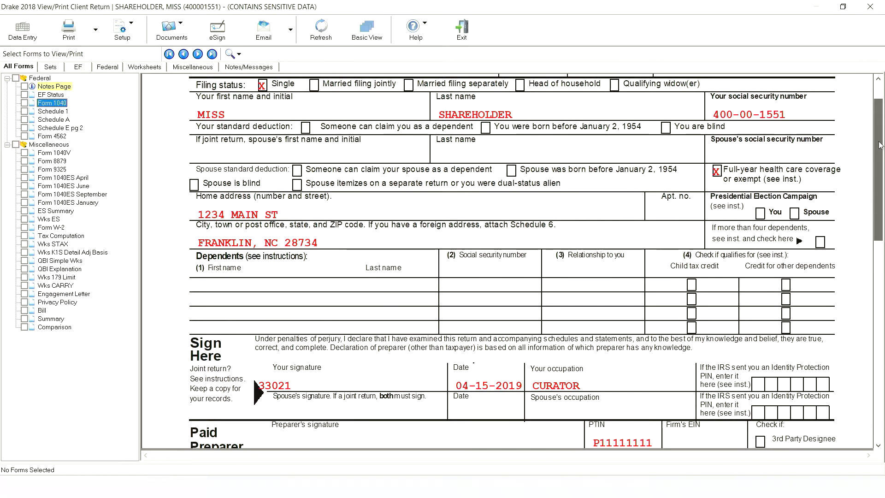
scroll(down, 3)
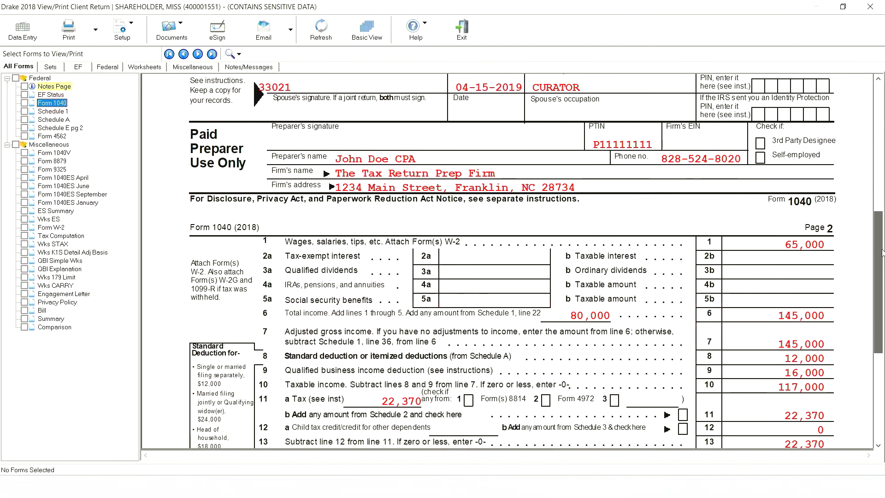
click(52, 102)
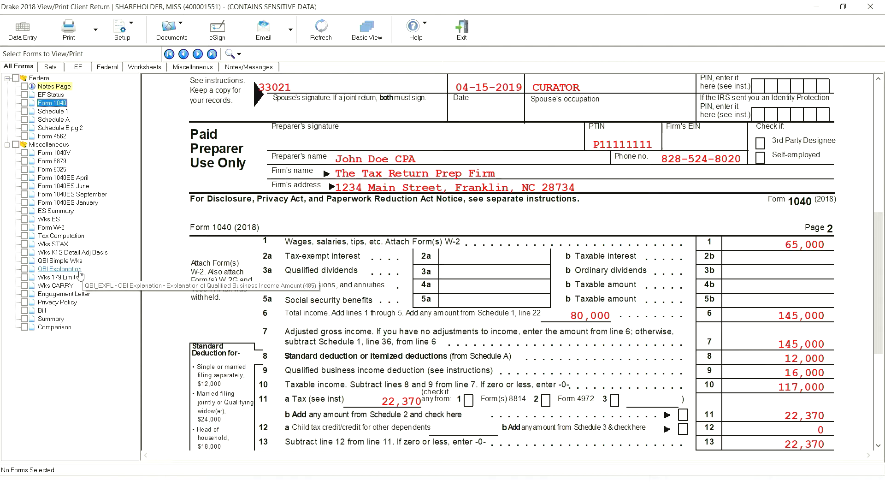
click(59, 268)
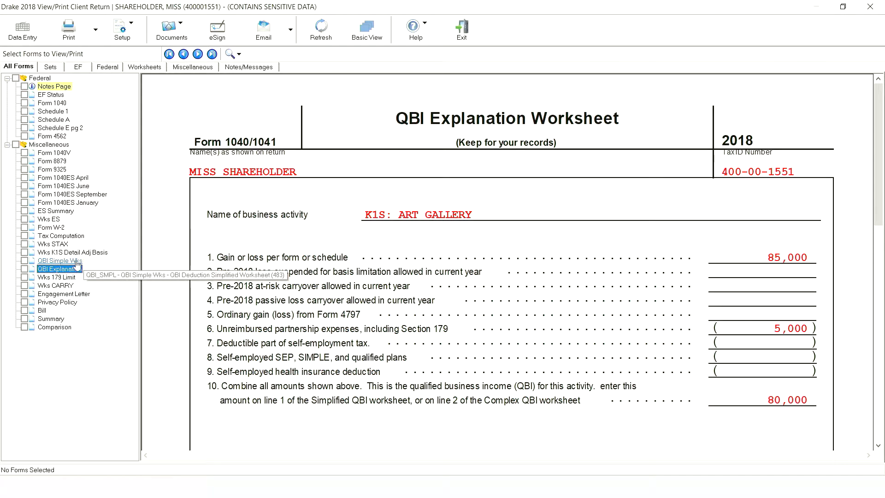
click(59, 260)
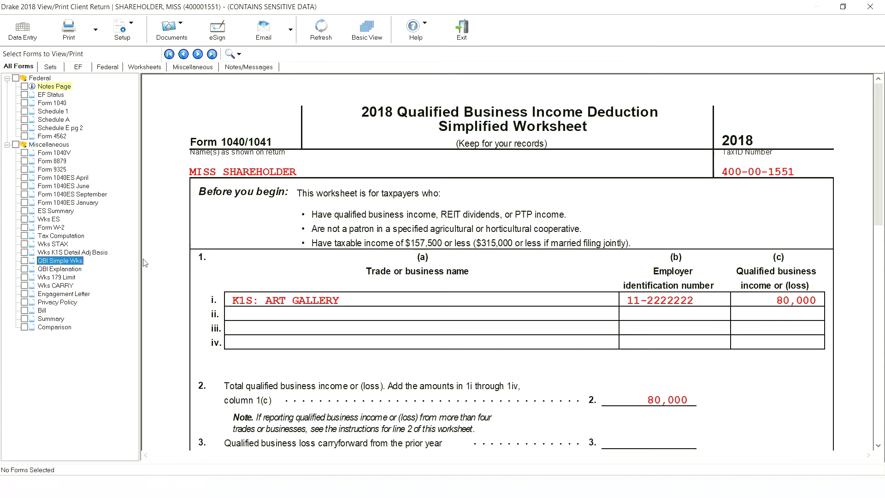
Follow the simplified worksheet to its 16,000 line 15 deduction and confirm it on Form 1040 line 9
click(60, 260)
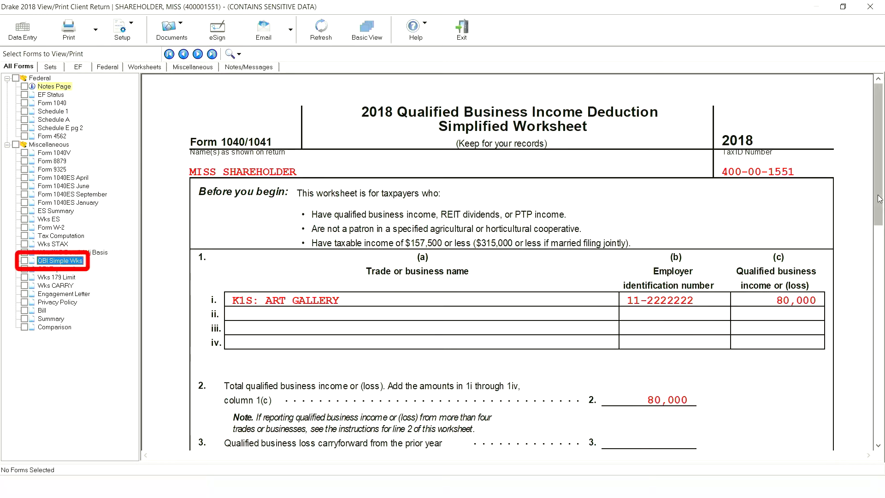
scroll(down, 3)
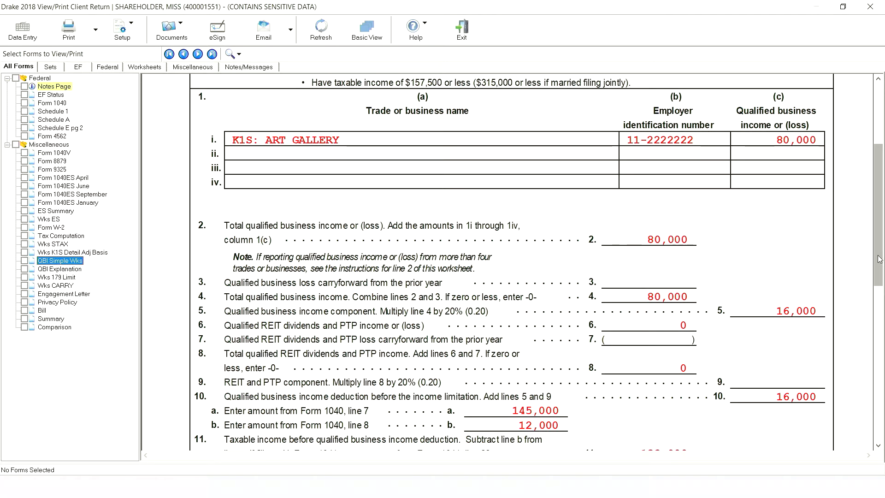
scroll(down, 3)
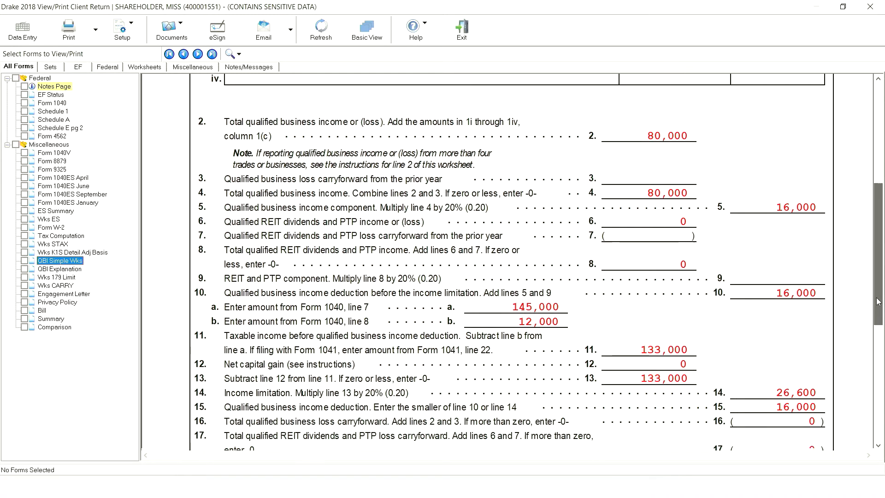
scroll(down, 3)
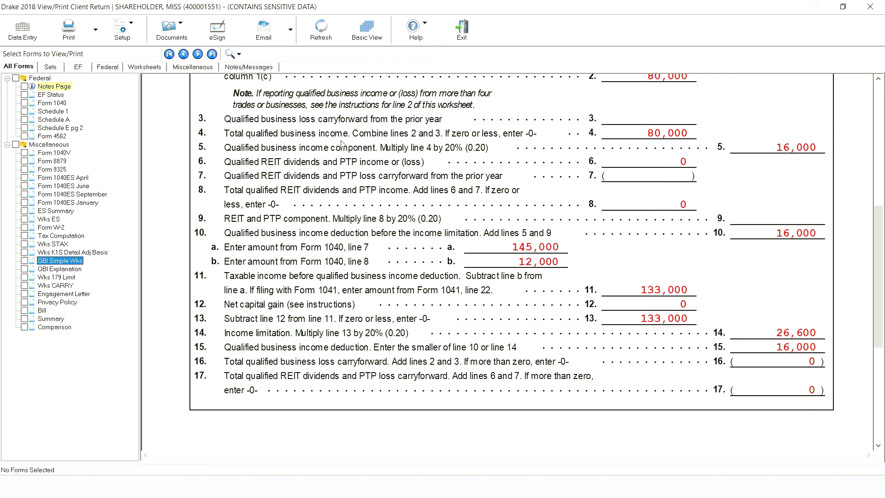
click(507, 332)
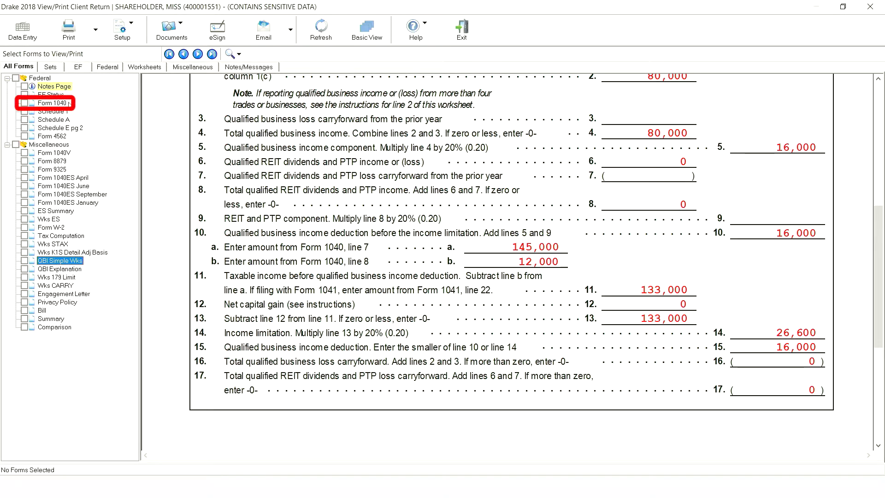
click(52, 103)
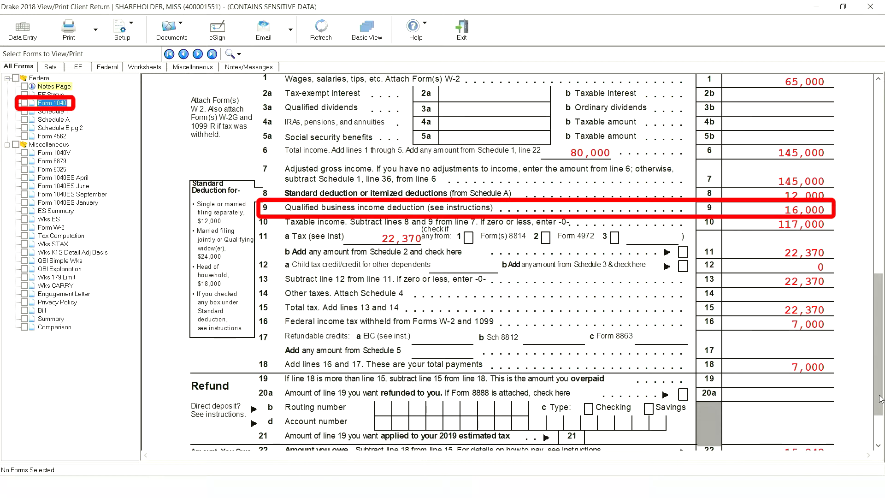